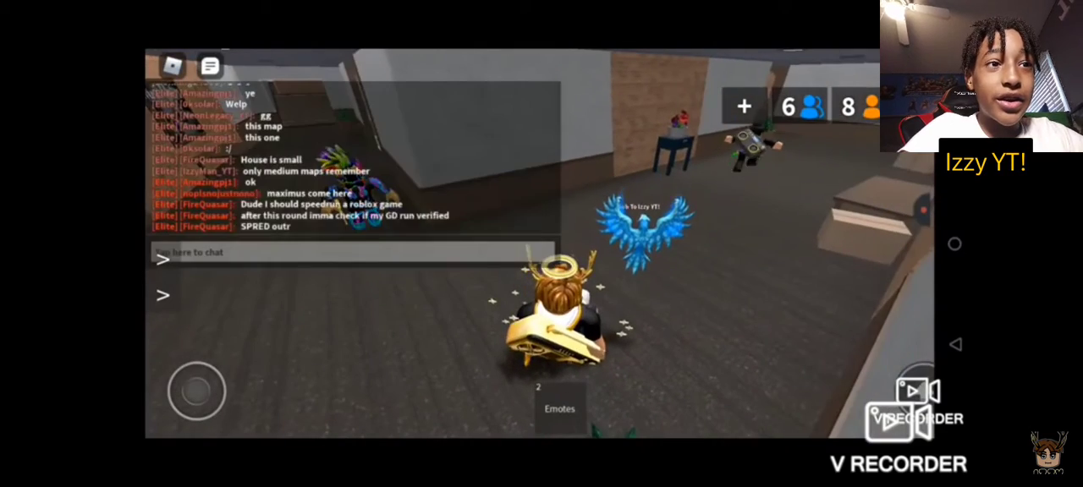
# - Review the UPDATED LIST ranking note, then return to the phone's home screen
pyautogui.click(347, 251)
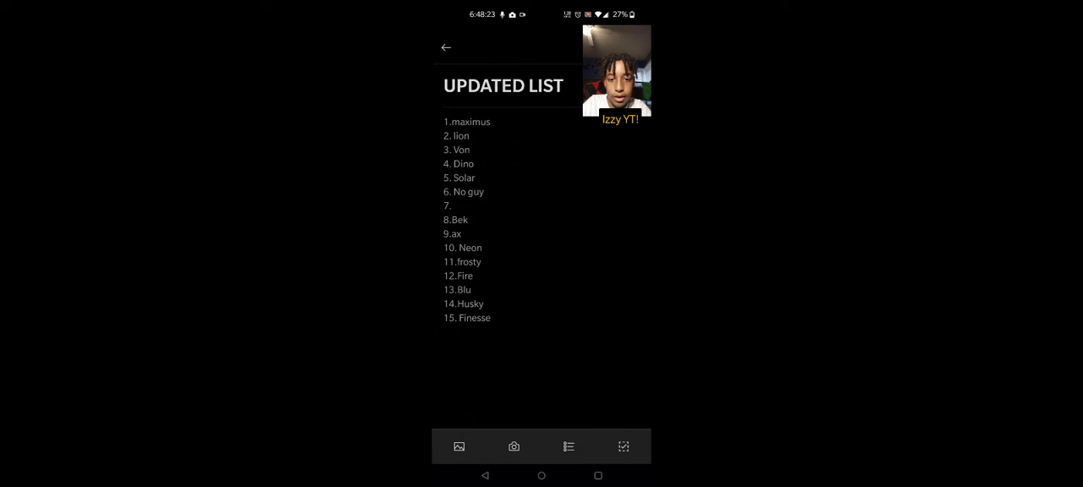
pyautogui.click(467, 220)
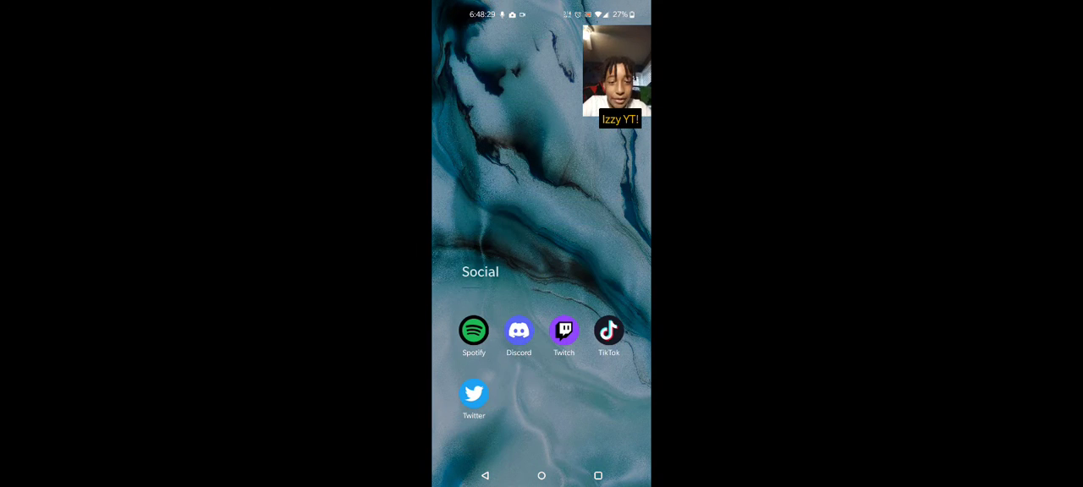
# - Check the Discord DM conversation for the reported duel winners
pyautogui.click(518, 330)
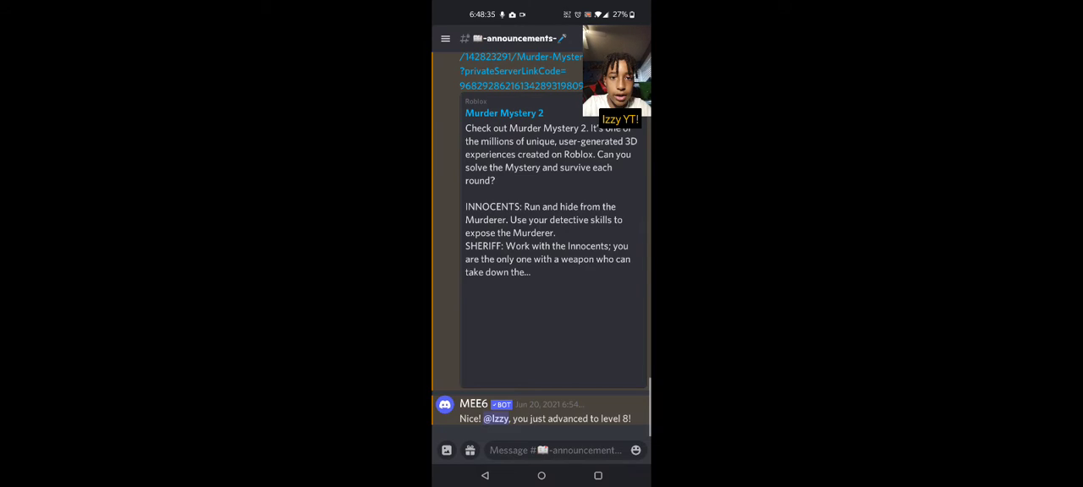
pyautogui.click(446, 38)
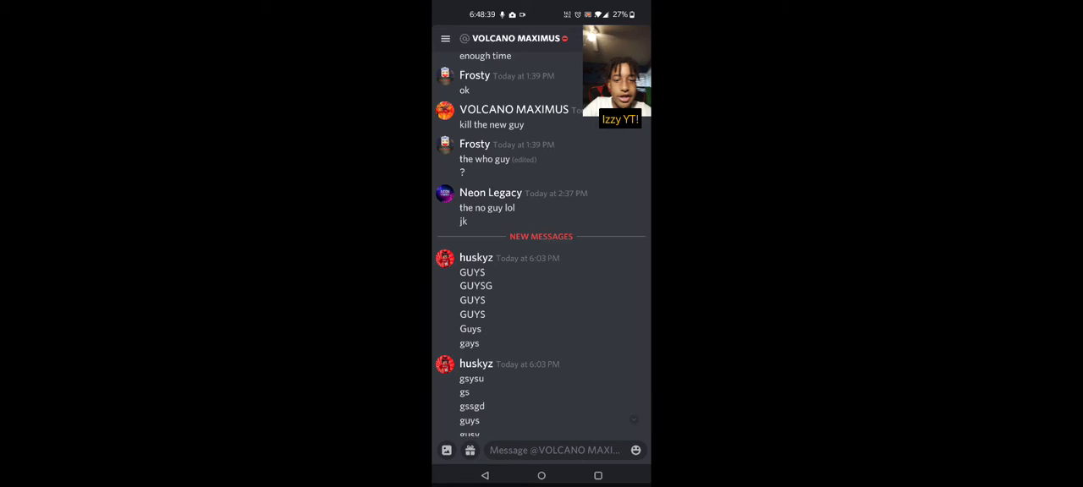
pyautogui.scroll(3)
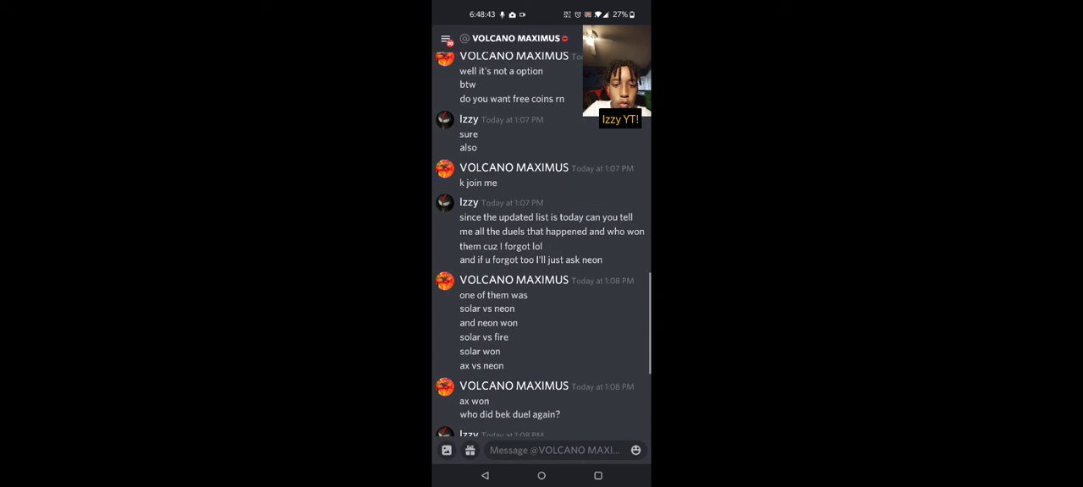
pyautogui.scroll(-3)
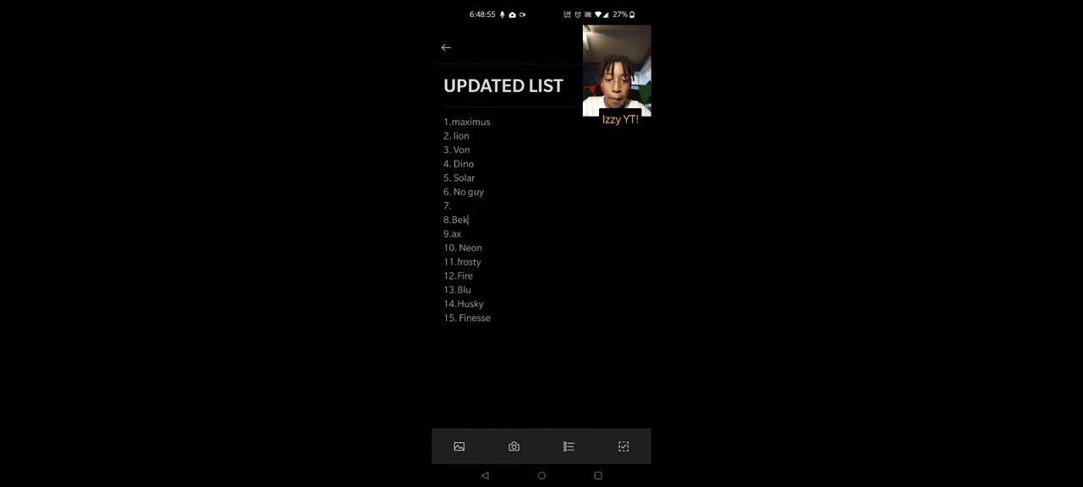
# - Rank Solar 4th, Dino 5th, Neon 8th and Bek 10th in the list
pyautogui.click(464, 233)
pyautogui.write('Neon')
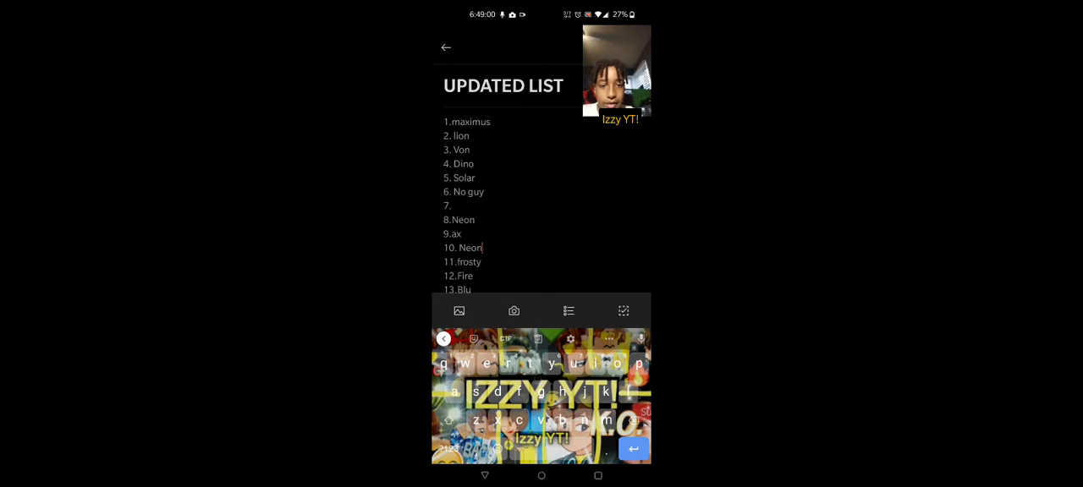
pyautogui.write('Bek')
pyautogui.click(474, 162)
pyautogui.write('Solar')
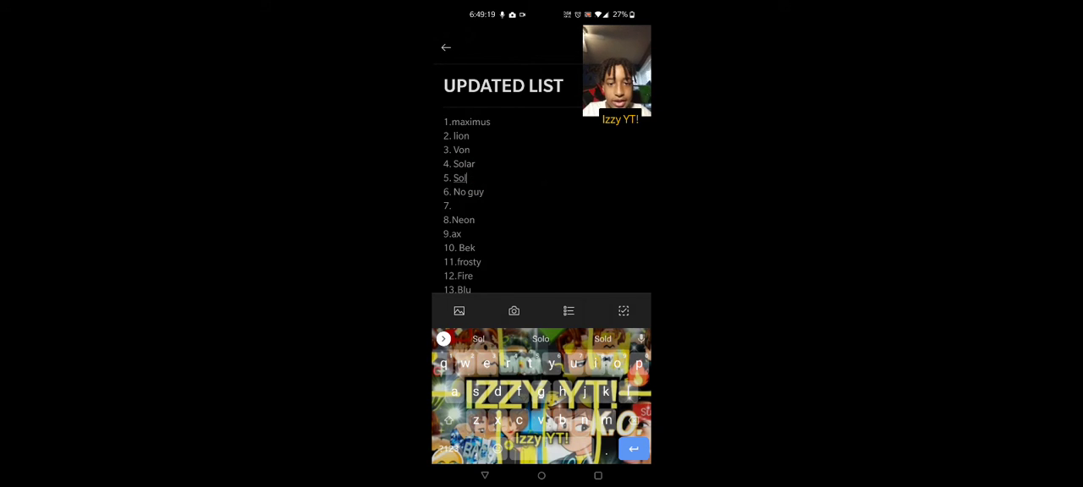
pyautogui.write('Dink')
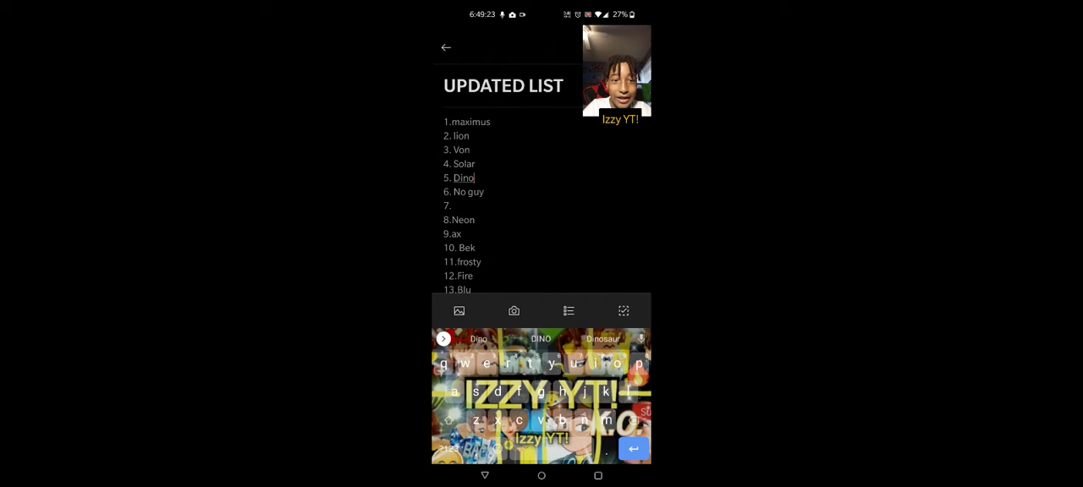
pyautogui.click(447, 47)
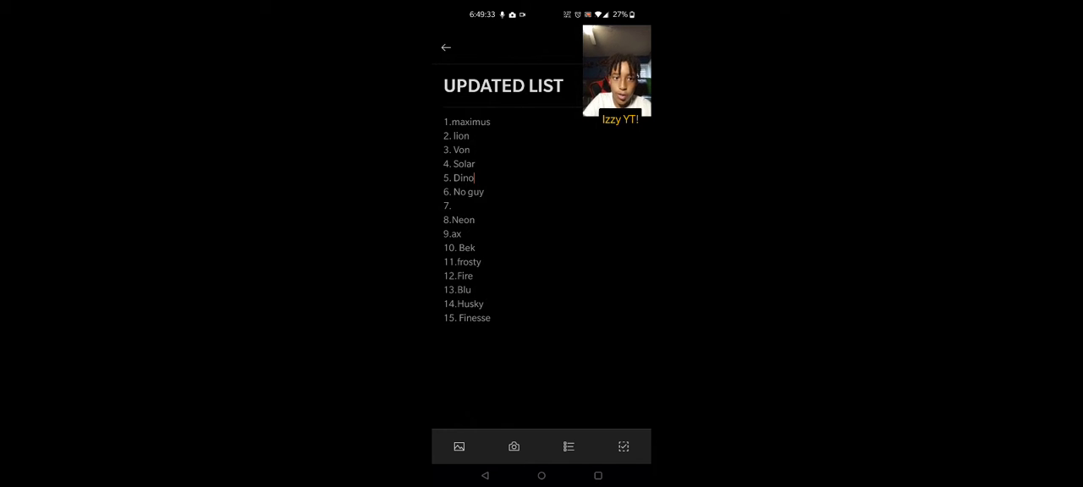
# - Rank Ax 7th and Bek 9th with 10th blank, then return to the Discord chat
pyautogui.click(473, 220)
pyautogui.write(' ax')
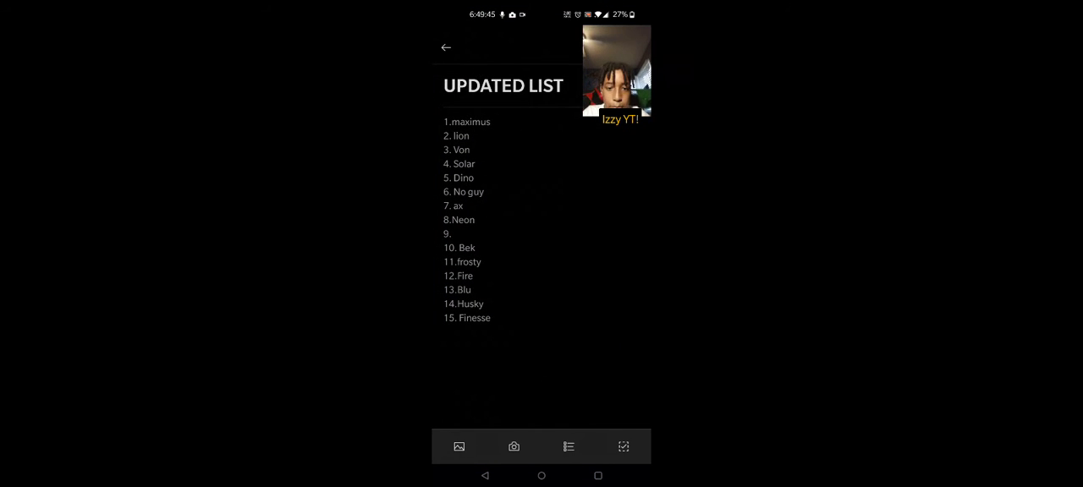
pyautogui.click(452, 233)
pyautogui.write('b')
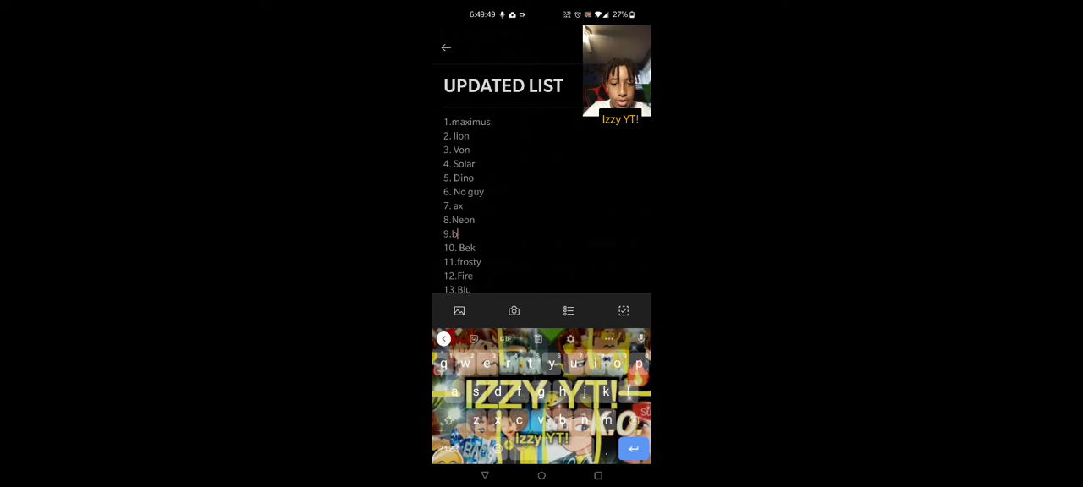
pyautogui.write('ek')
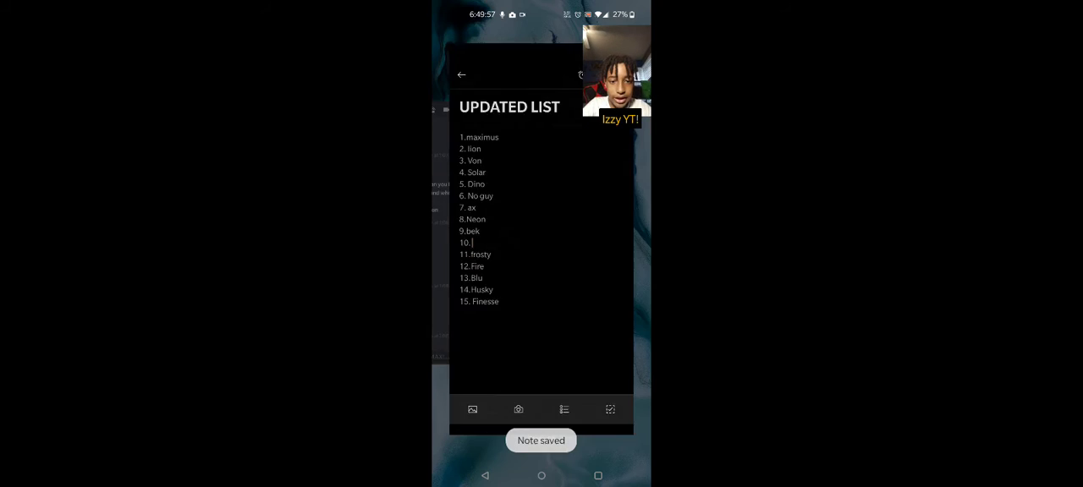
pyautogui.click(461, 75)
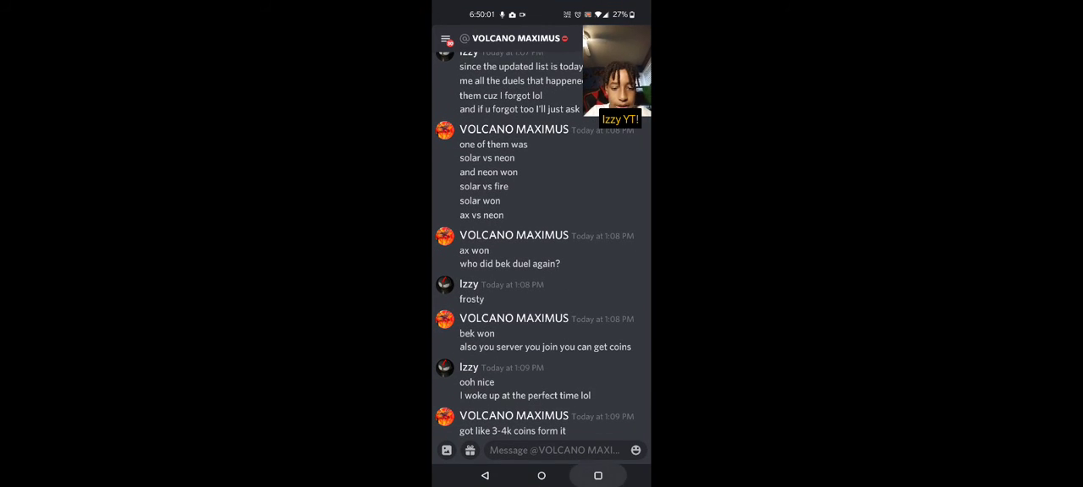